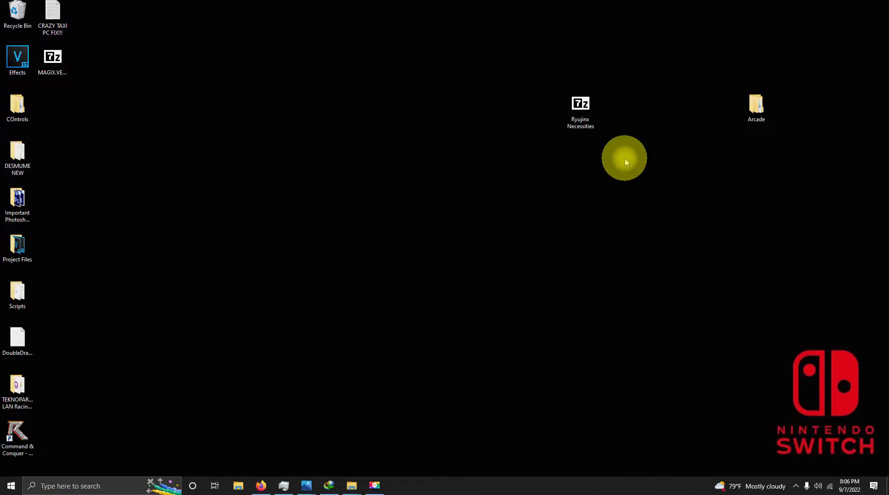
# Step: Open the Ryujinx folder under Arcade > Emulators and select Ryujinx.exe
pyautogui.doubleClick(756, 107)
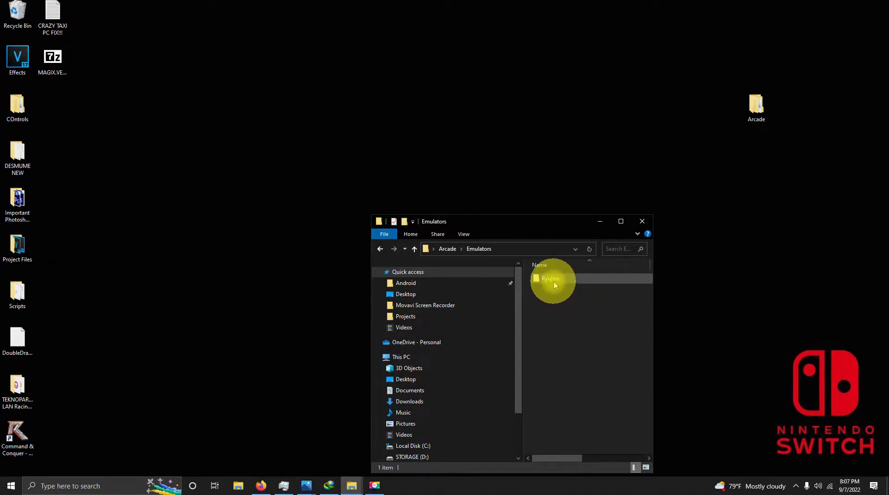
pyautogui.doubleClick(550, 279)
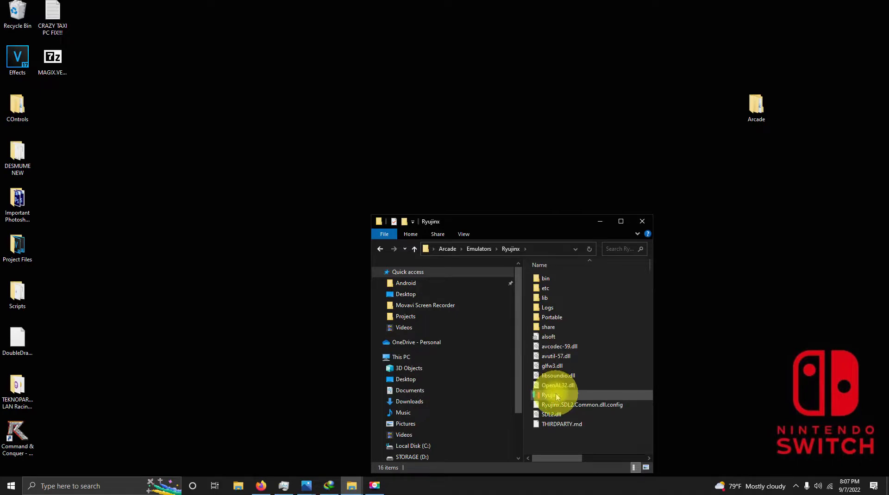
pyautogui.click(550, 395)
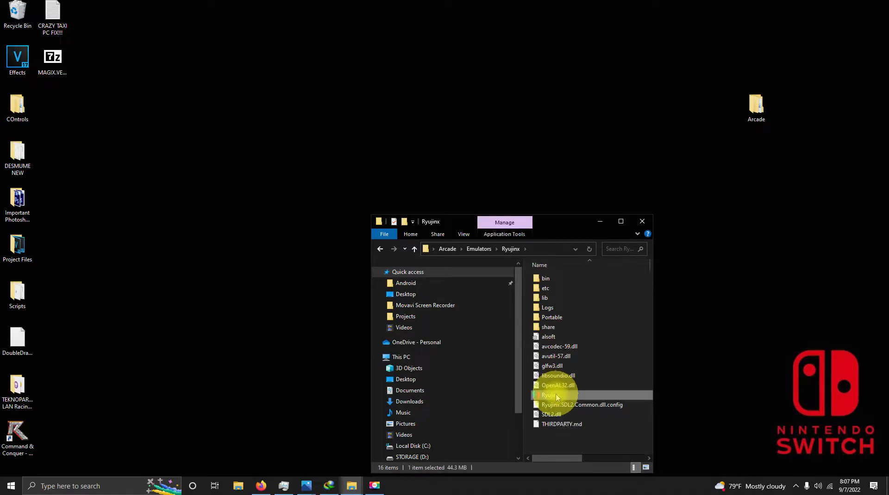
# Step: Launch Ryujinx.exe so version 1.1.209 starts and asks about the Vulkan graphics backend
pyautogui.doubleClick(549, 395)
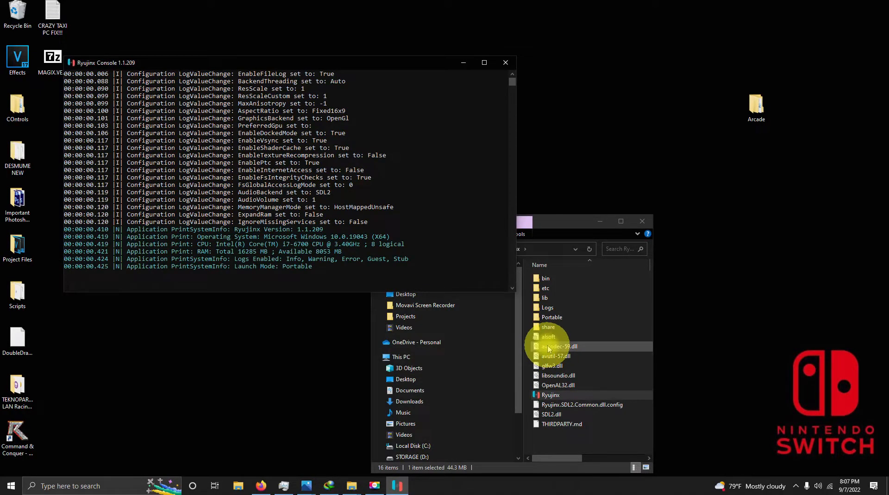
pyautogui.doubleClick(550, 396)
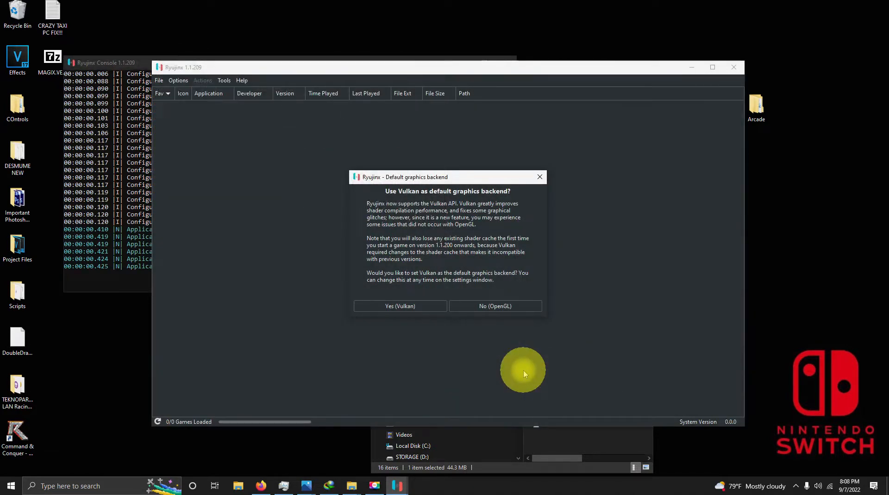
pyautogui.moveTo(516, 373)
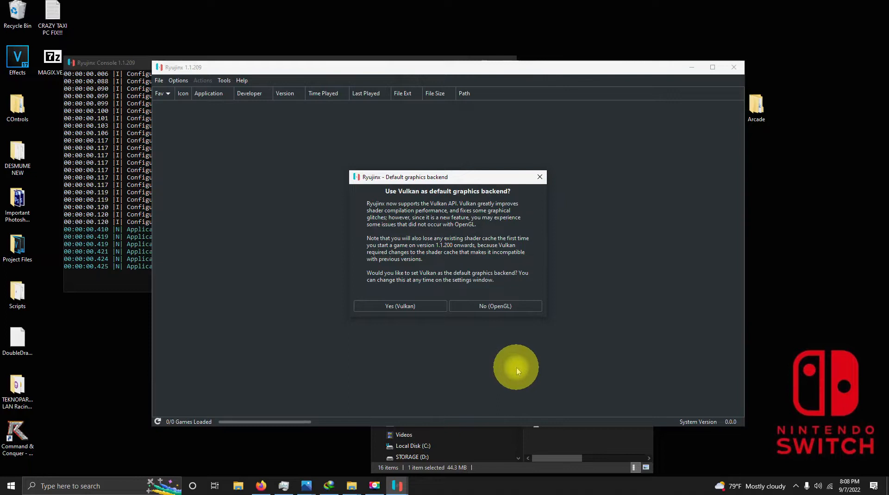
pyautogui.moveTo(516, 371)
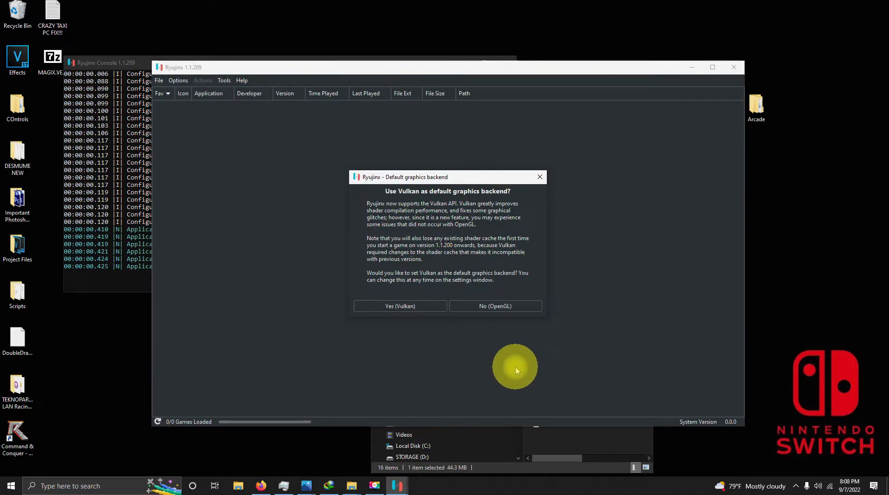
pyautogui.moveTo(504, 371)
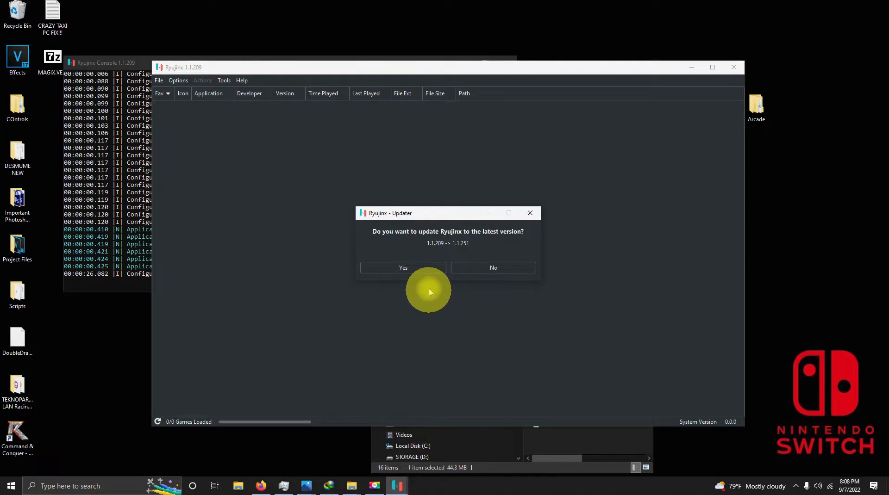
# Step: Accept the update to Ryujinx 1.1.251 and restart the emulator afterwards
pyautogui.click(403, 268)
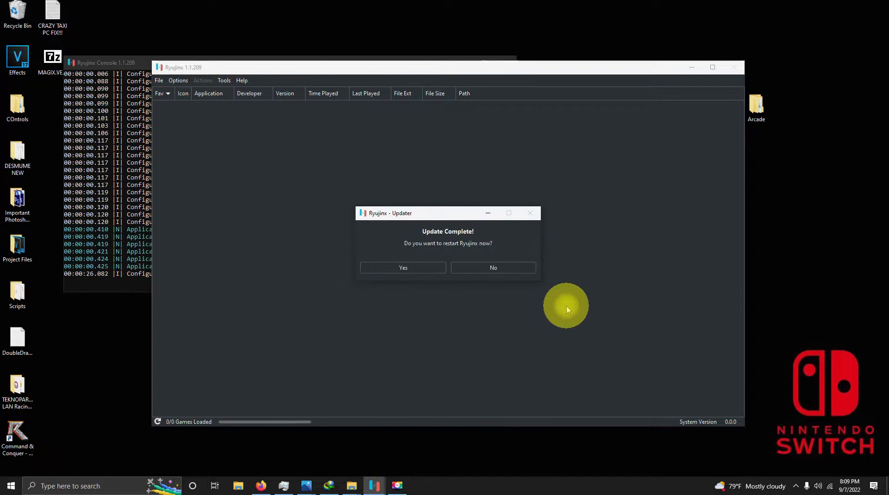
pyautogui.moveTo(527, 307)
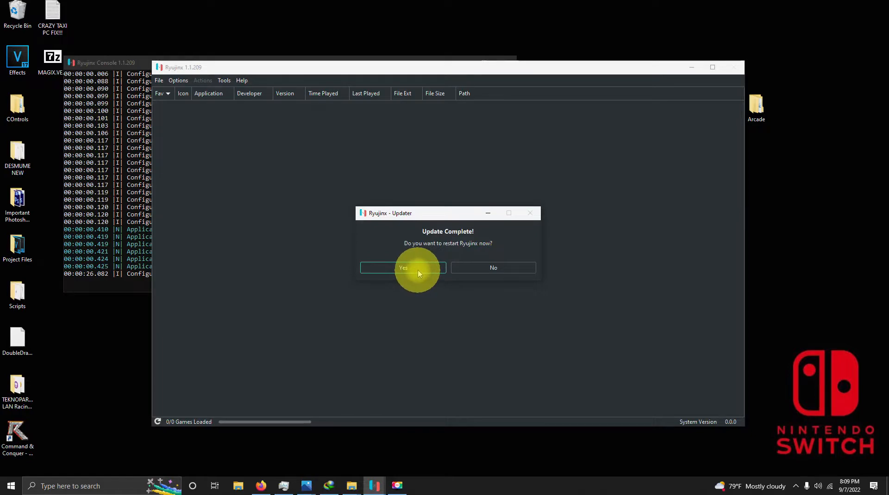
pyautogui.click(403, 268)
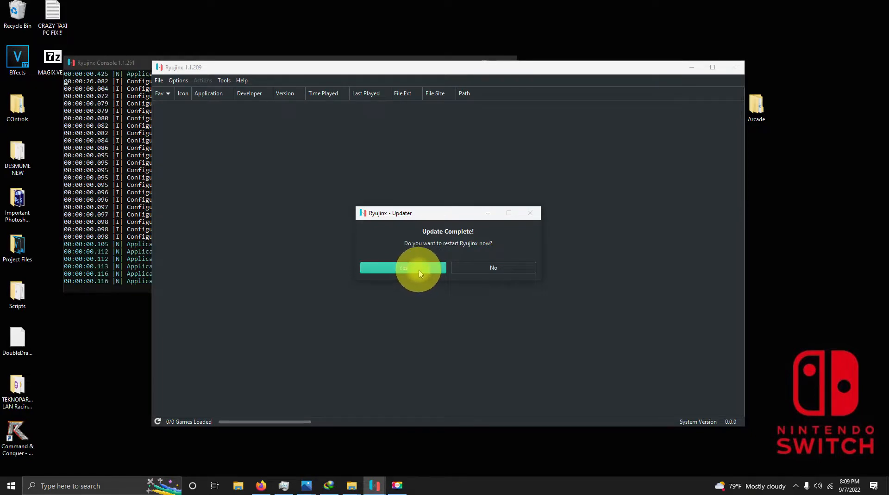
pyautogui.click(403, 267)
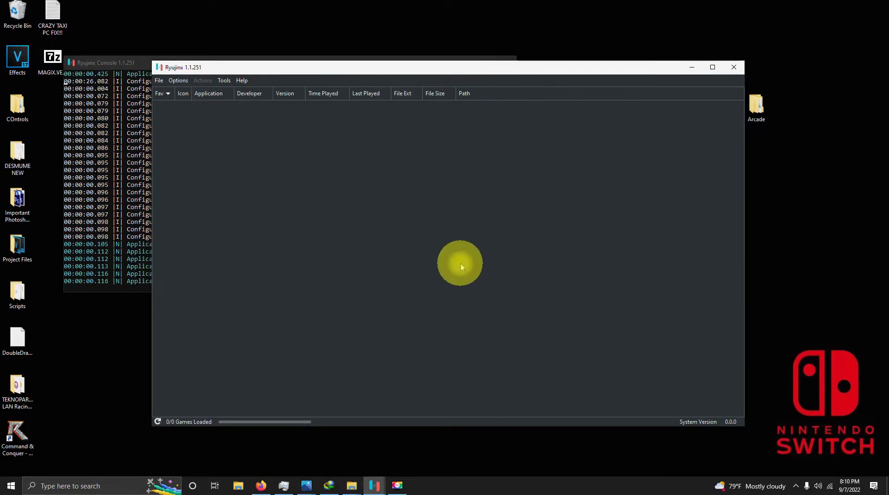
pyautogui.moveTo(426, 265)
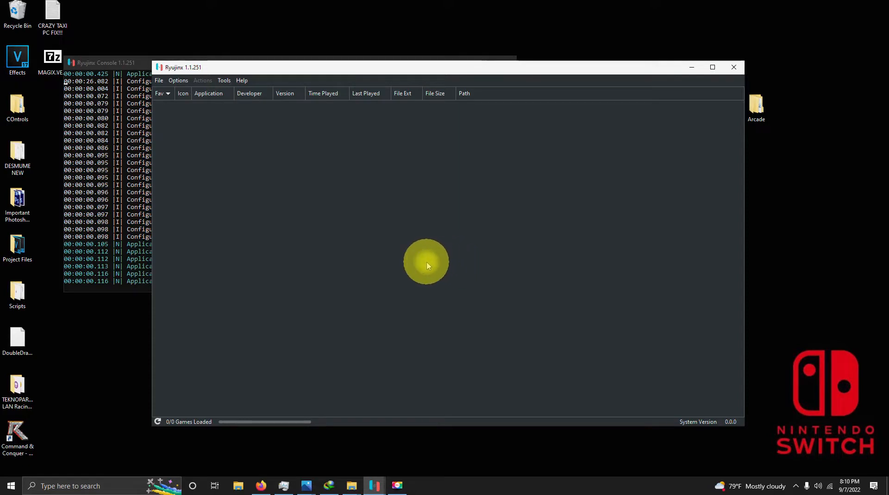
pyautogui.moveTo(220, 138)
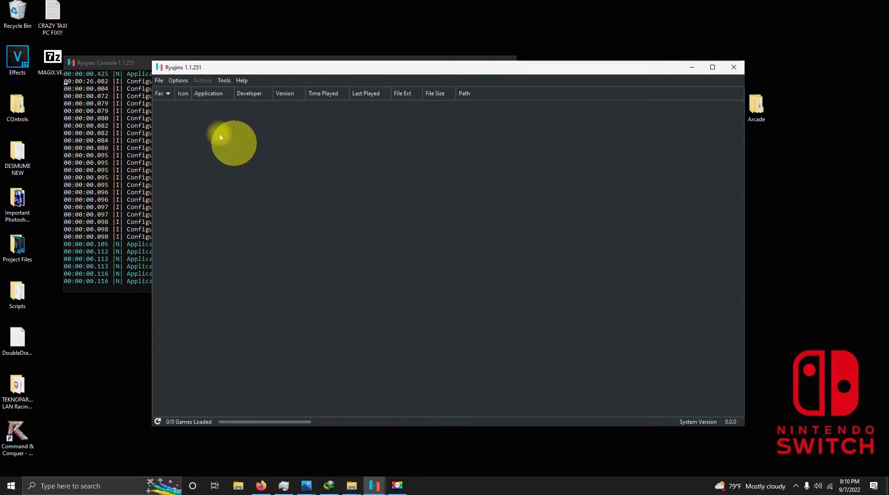
# Step: Reach the Player 1 Configure screen from Options > Settings > Input
pyautogui.click(177, 80)
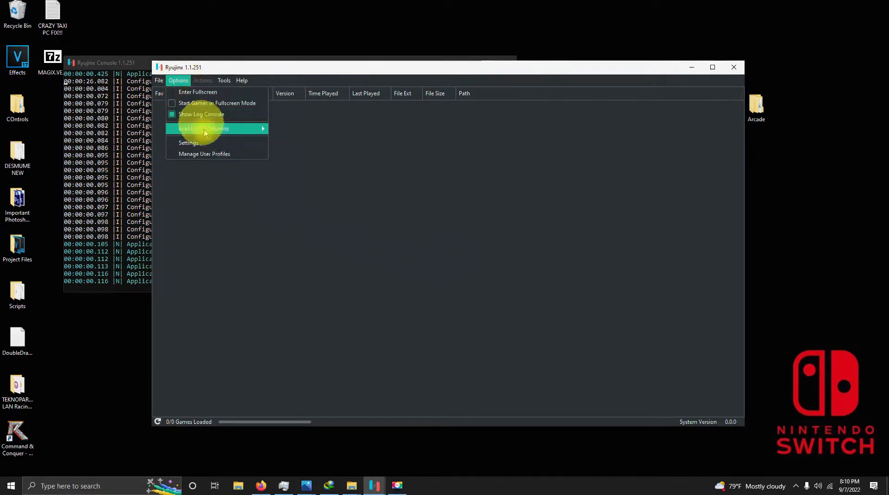
pyautogui.click(188, 143)
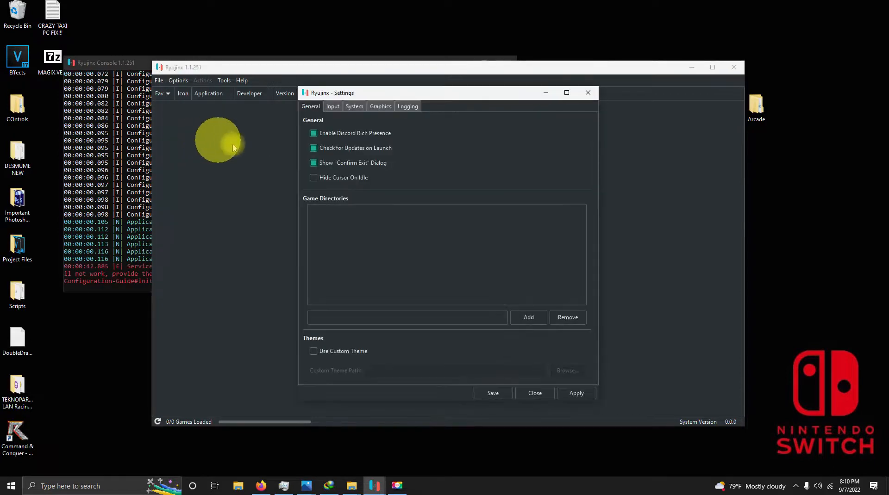
pyautogui.click(333, 106)
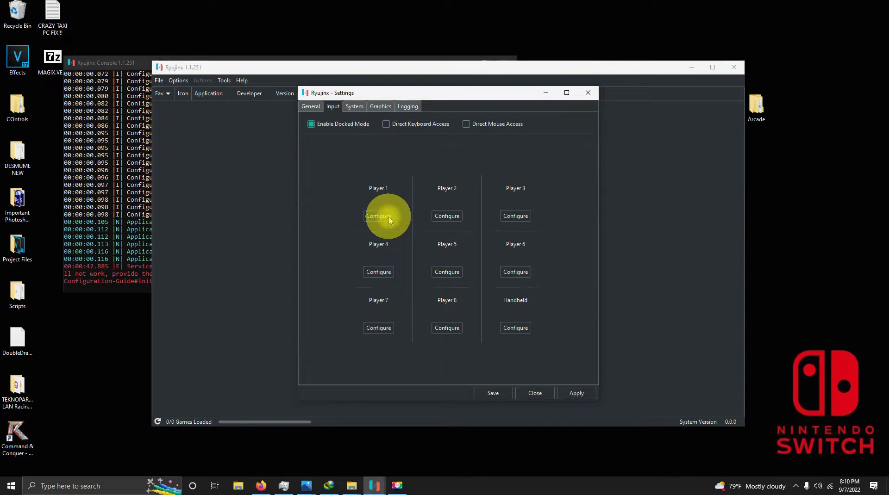
pyautogui.click(378, 216)
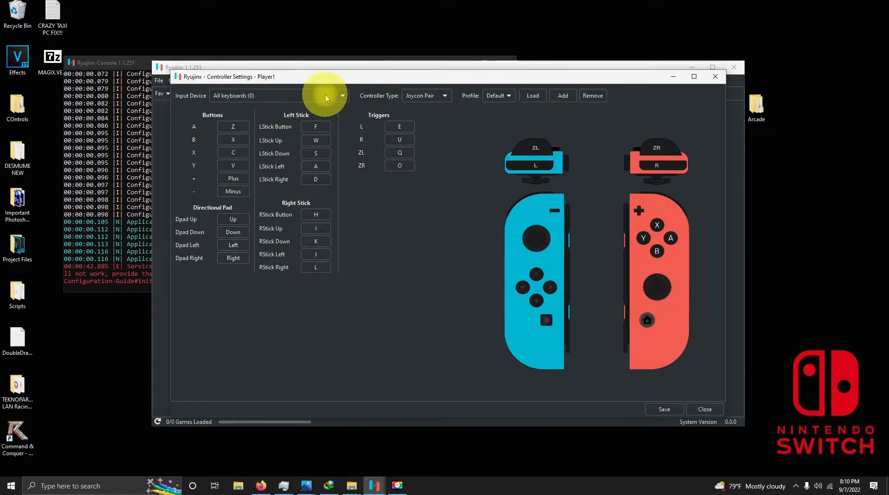
# Step: Choose the PowerA Xbox Series X Controller as Player 1's input device and save the settings
pyautogui.click(341, 95)
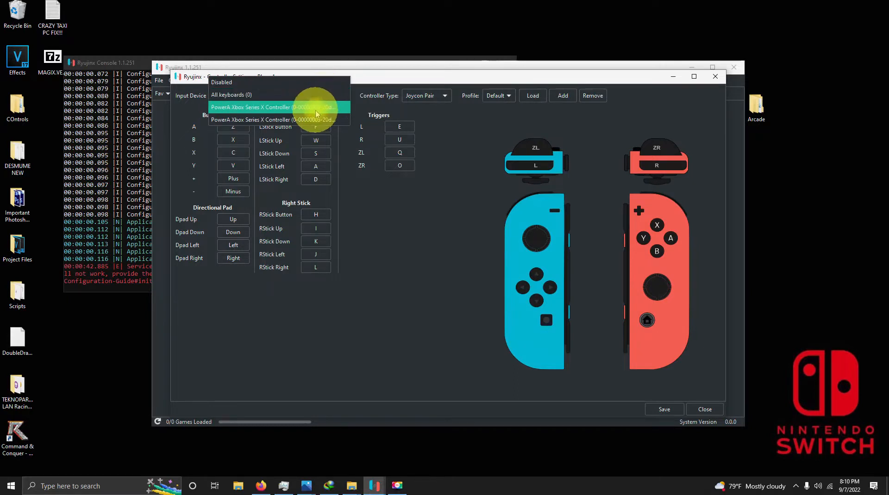
pyautogui.click(272, 108)
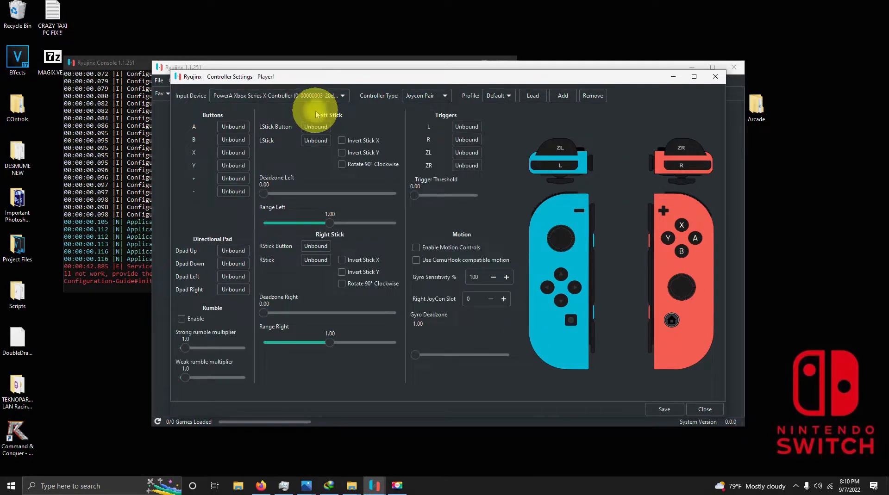
pyautogui.moveTo(253, 139)
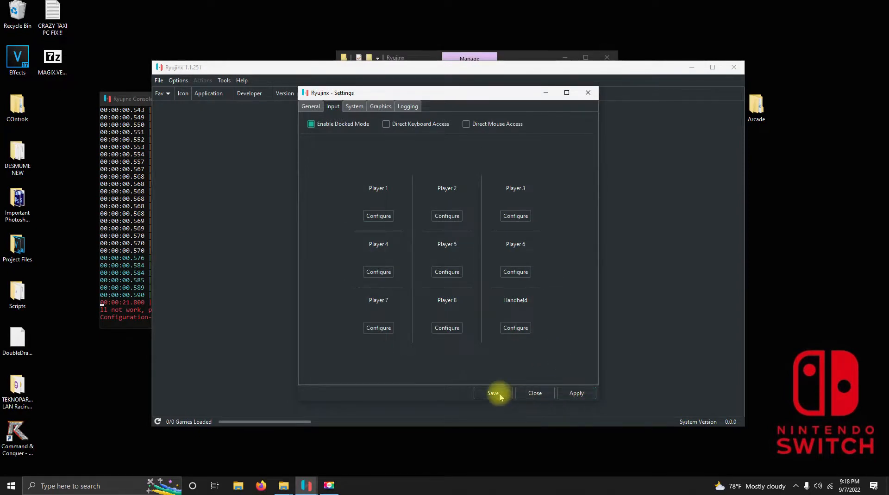
pyautogui.click(492, 394)
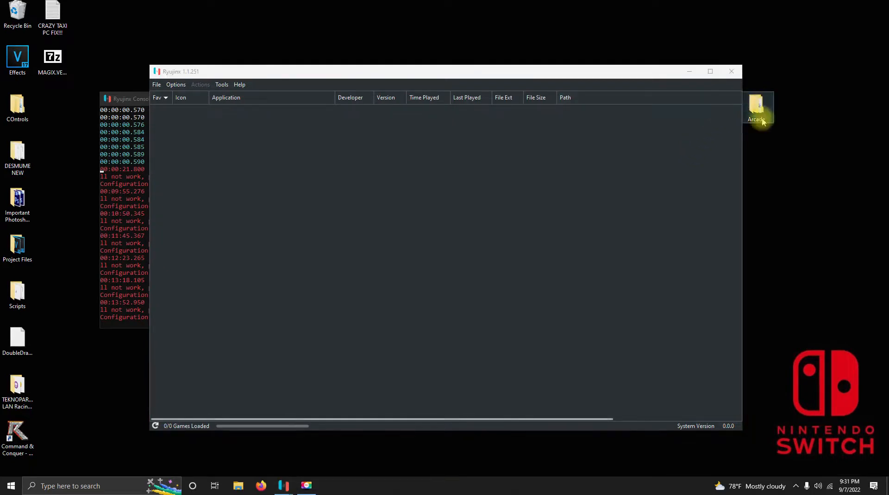
pyautogui.doubleClick(756, 110)
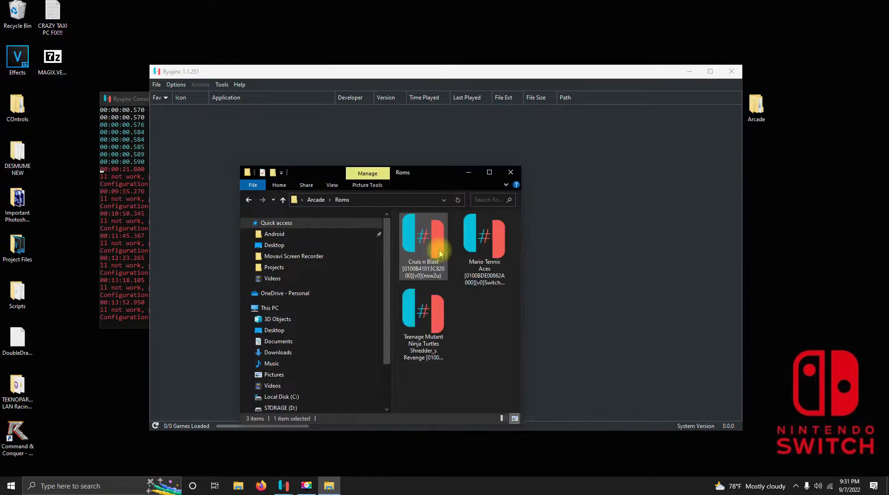
pyautogui.click(510, 171)
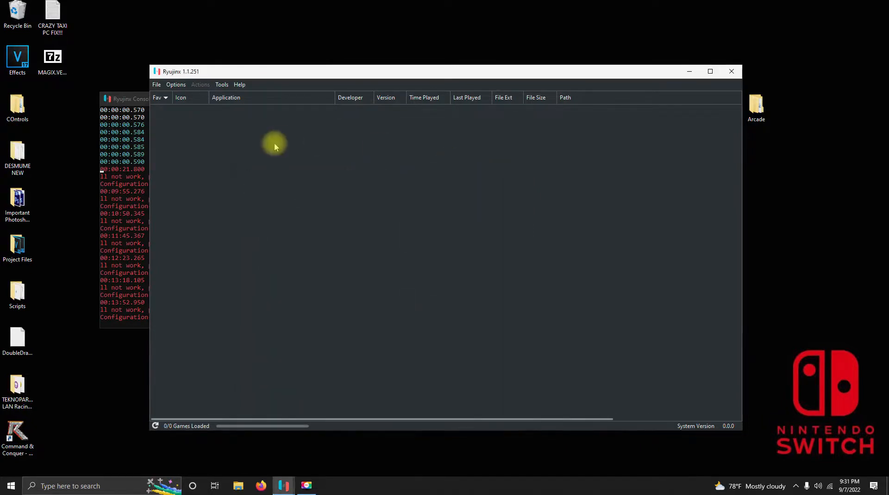
# Step: Add the Arcade Roms folder as a Ryujinx game directory so its three games load, then return to LaunchBox
pyautogui.click(176, 84)
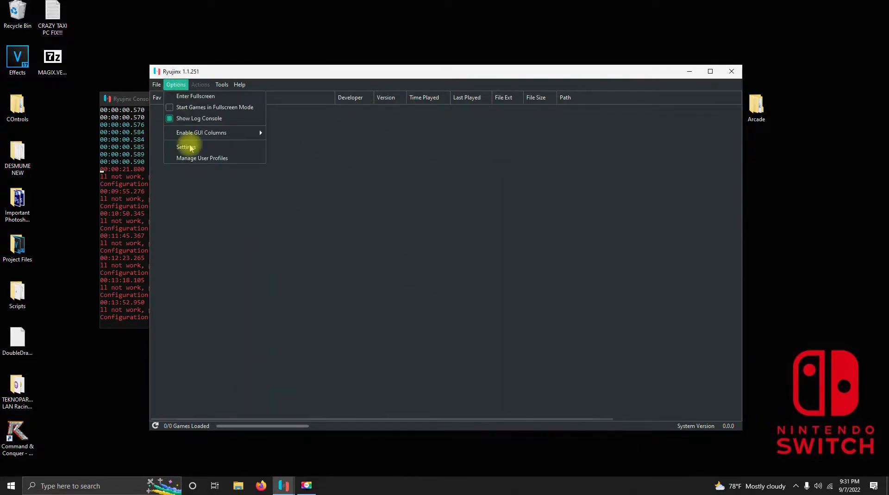
pyautogui.click(186, 148)
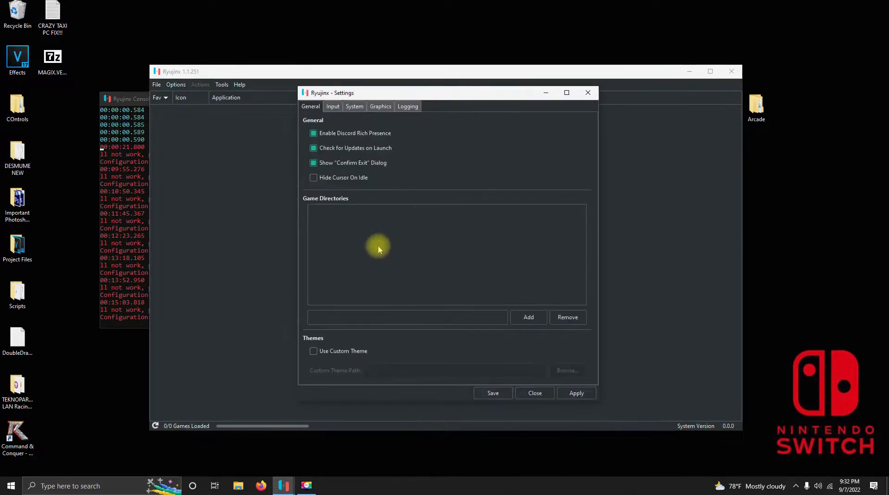
pyautogui.moveTo(527, 318)
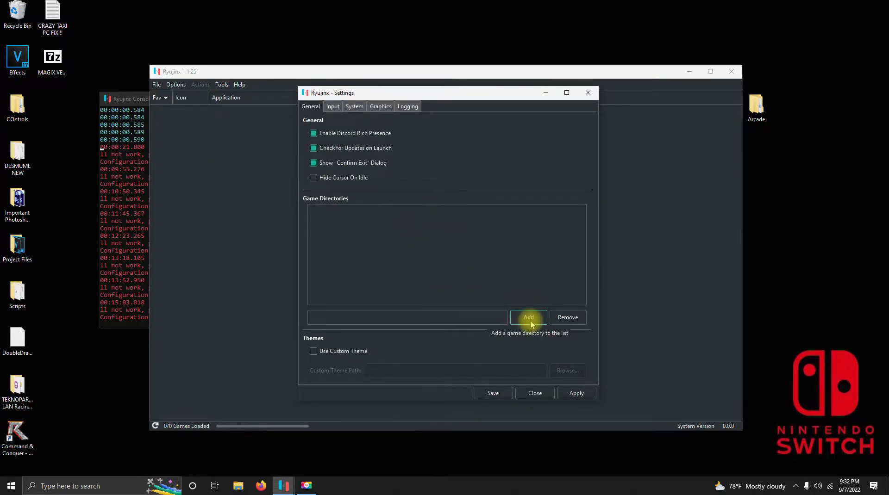
pyautogui.click(528, 318)
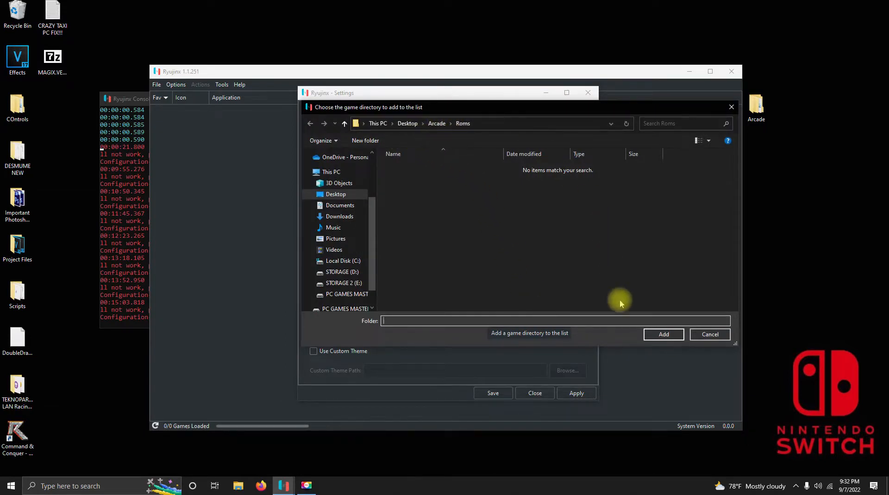
pyautogui.click(663, 334)
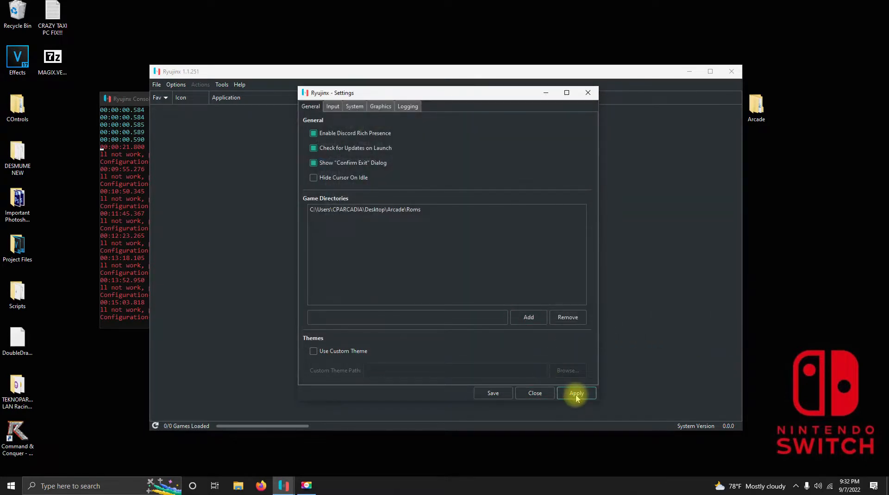
pyautogui.click(576, 394)
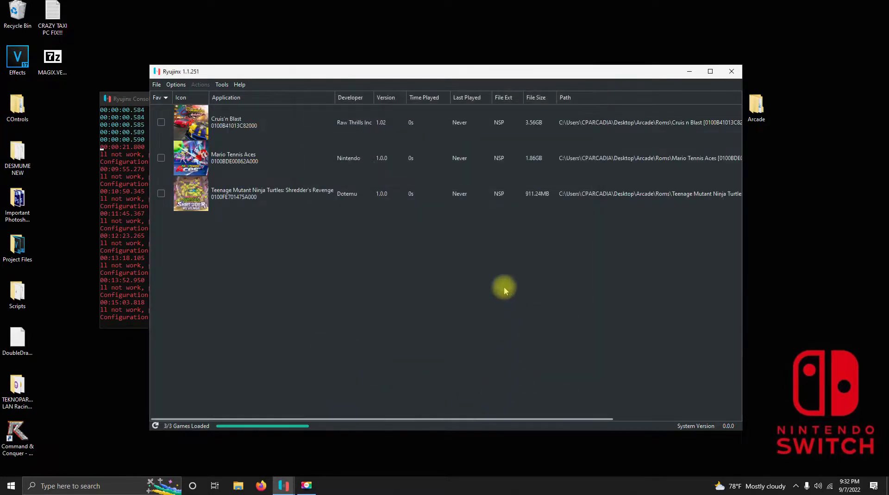
pyautogui.moveTo(424, 262)
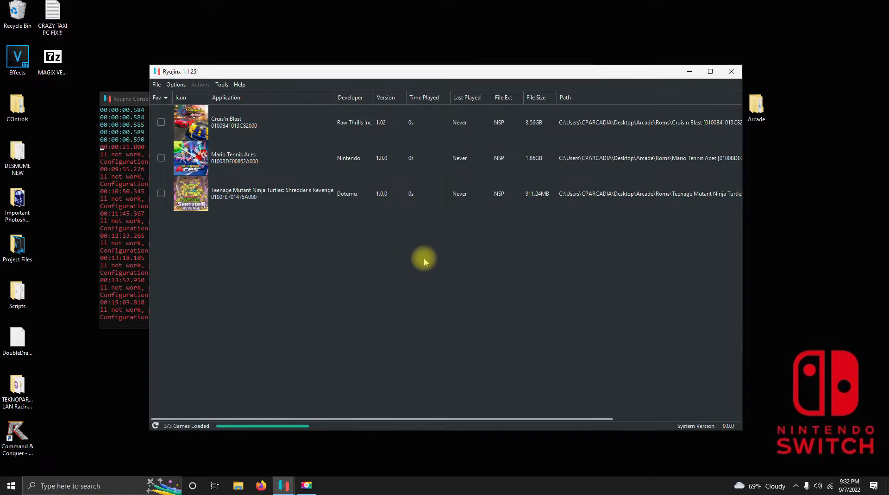
pyautogui.moveTo(425, 261)
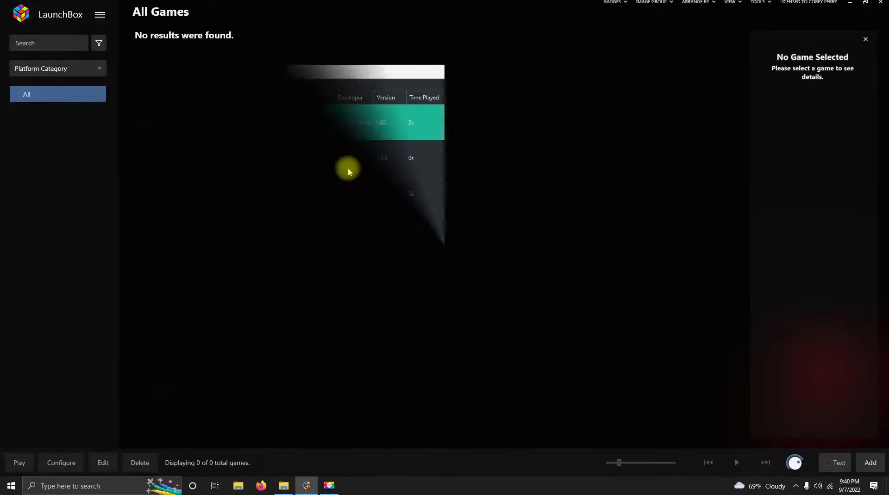
pyautogui.click(100, 14)
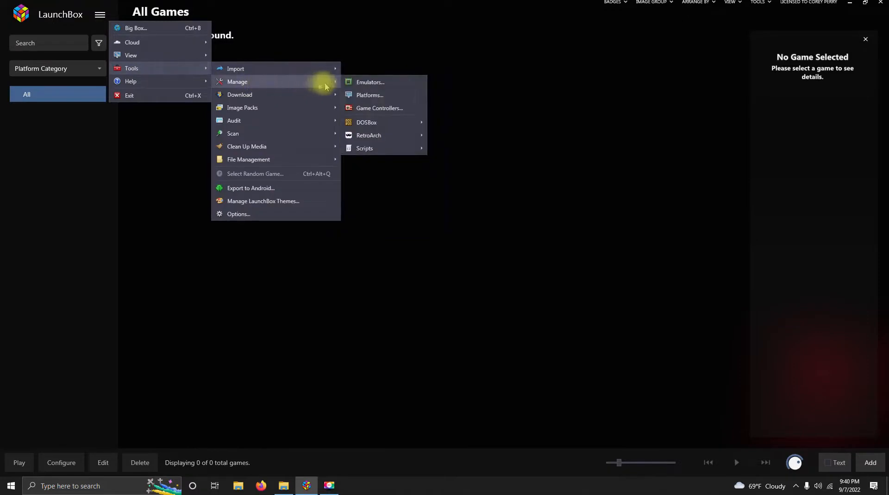
# Step: Add a Ryujinx emulator entry whose application path is Arcade\Emulators\Ryujinx\Ryujinx.exe
pyautogui.click(369, 83)
pyautogui.write('Ryujinx')
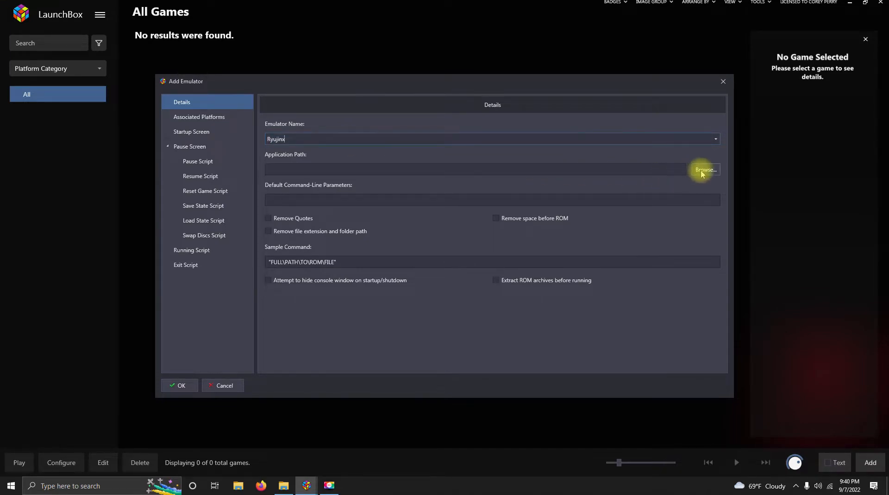
pyautogui.click(705, 170)
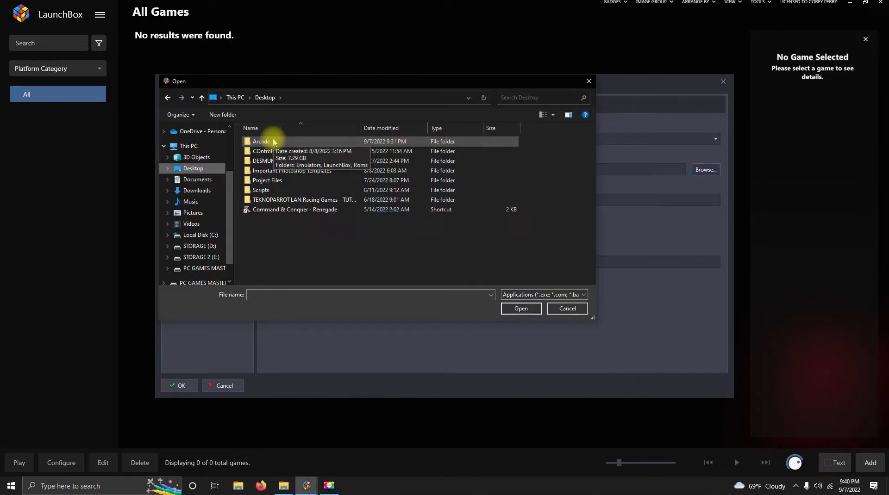
pyautogui.doubleClick(261, 141)
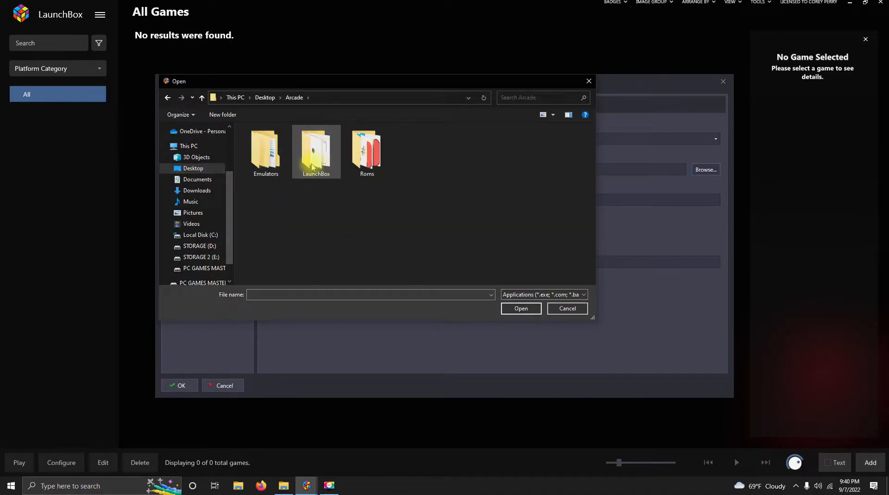
pyautogui.doubleClick(266, 151)
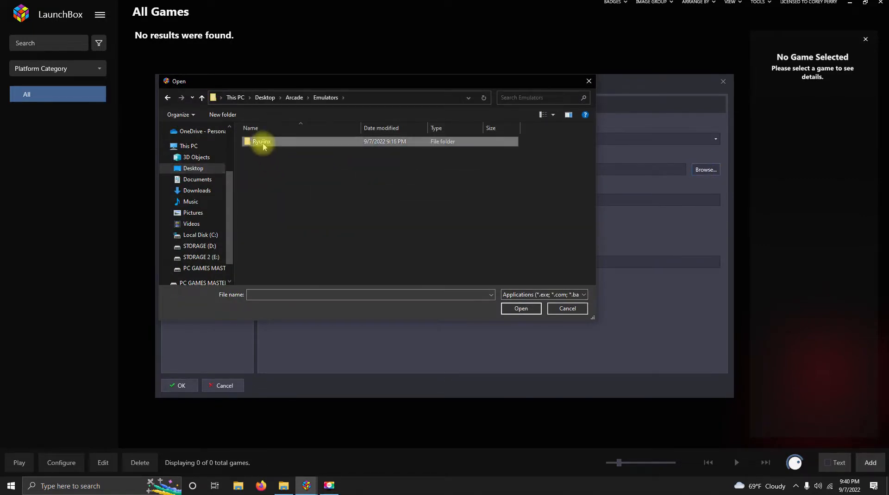
pyautogui.doubleClick(261, 141)
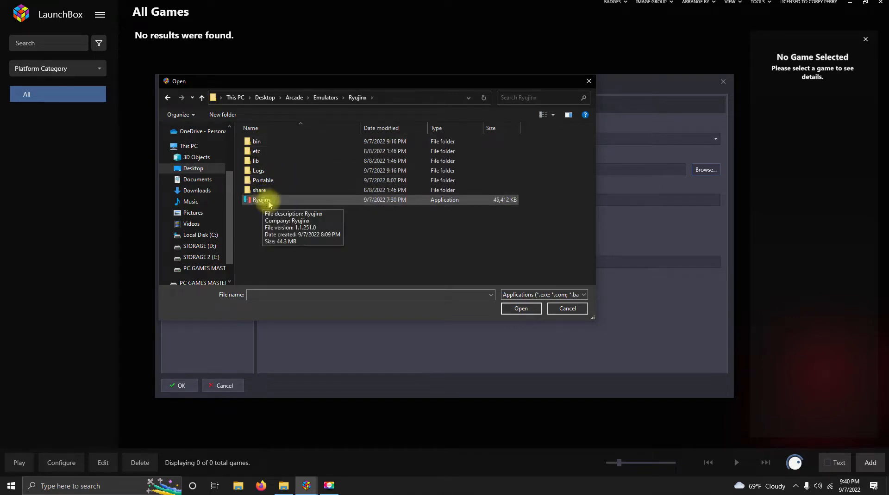
pyautogui.click(520, 309)
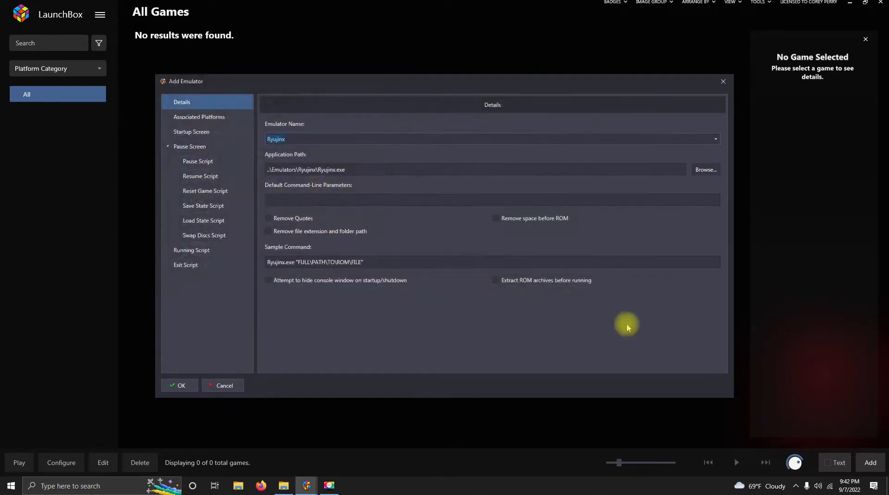
pyautogui.moveTo(421, 322)
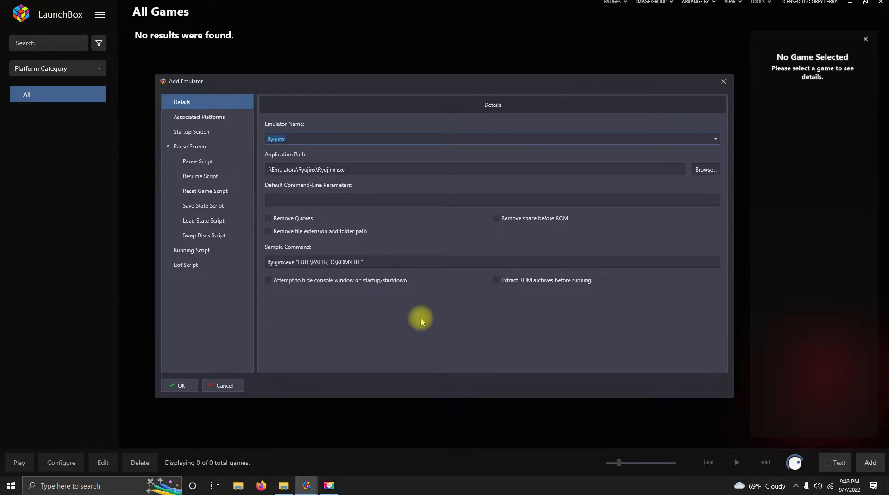
pyautogui.moveTo(356, 323)
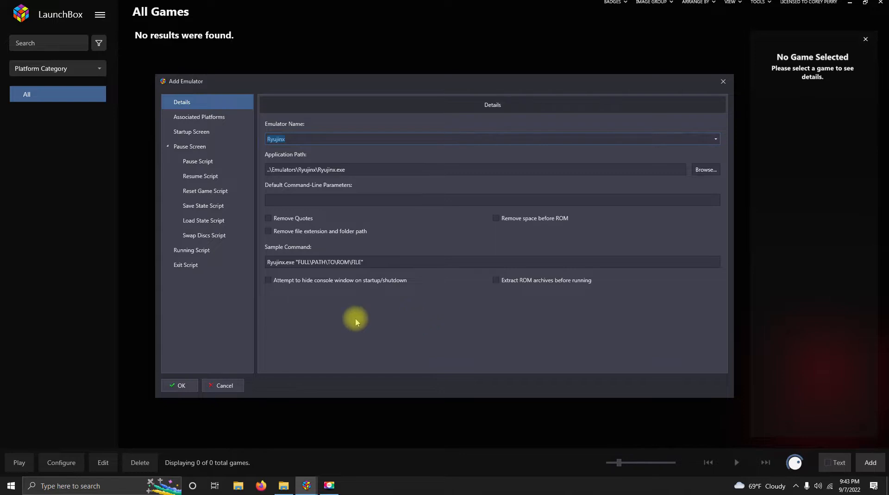
# Step: View the Ryujinx entry's Running Script, the AutoHotkey script that closes the emulator on Esc
pyautogui.click(191, 250)
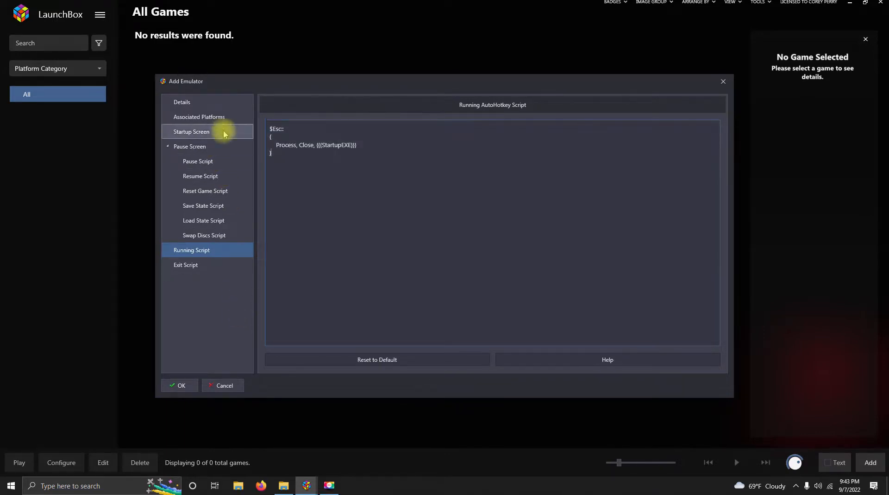
# Step: Associate Nintendo Switch with Ryujinx as its default emulator and save the entry with OK
pyautogui.click(199, 117)
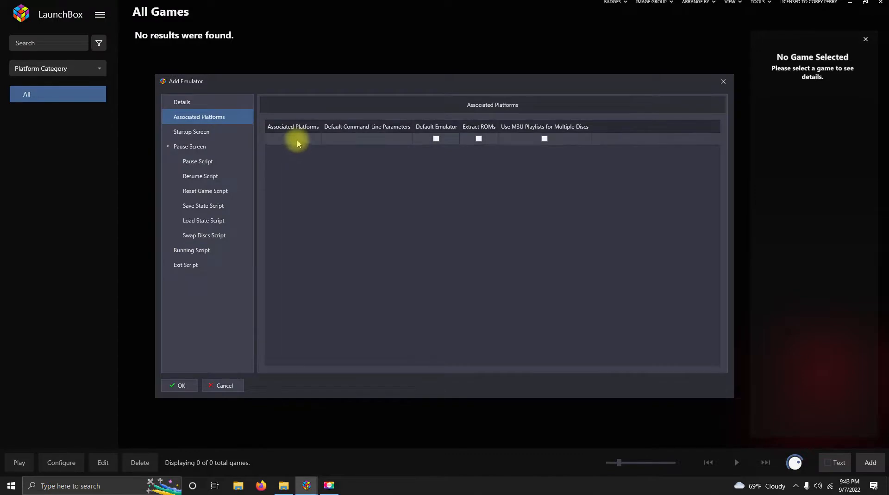
pyautogui.click(291, 141)
pyautogui.write('Nintendo Switch')
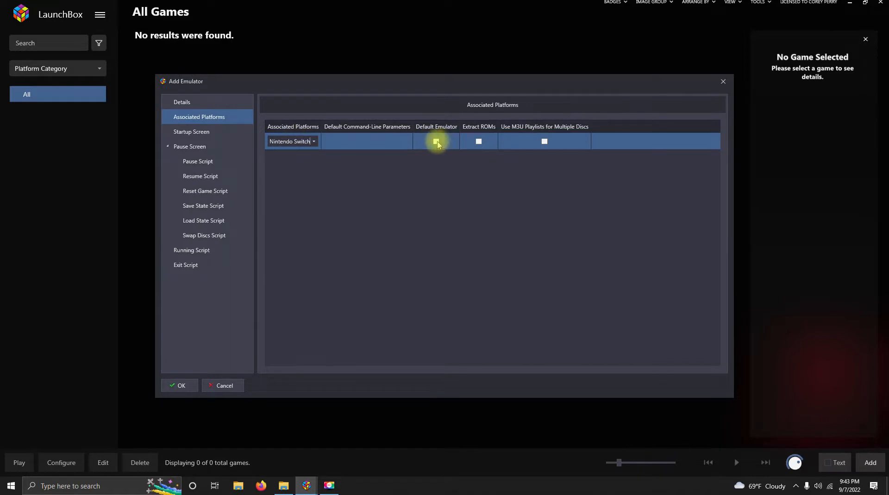
pyautogui.click(435, 141)
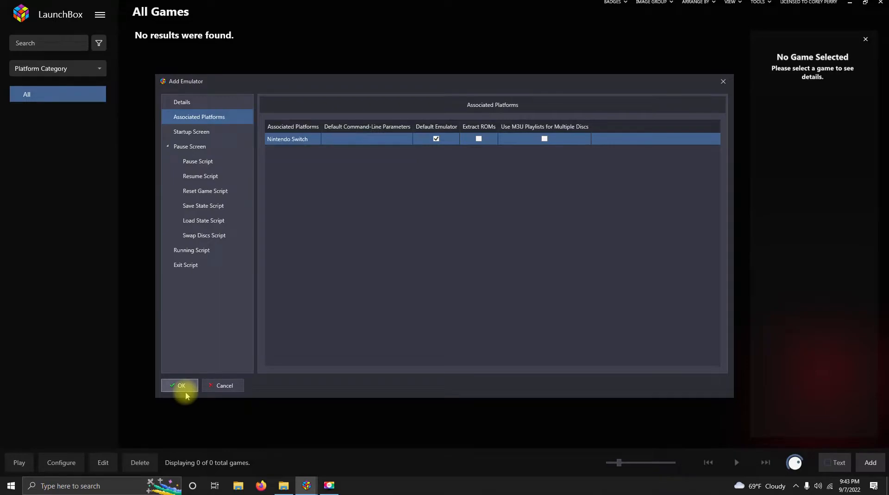
pyautogui.click(180, 386)
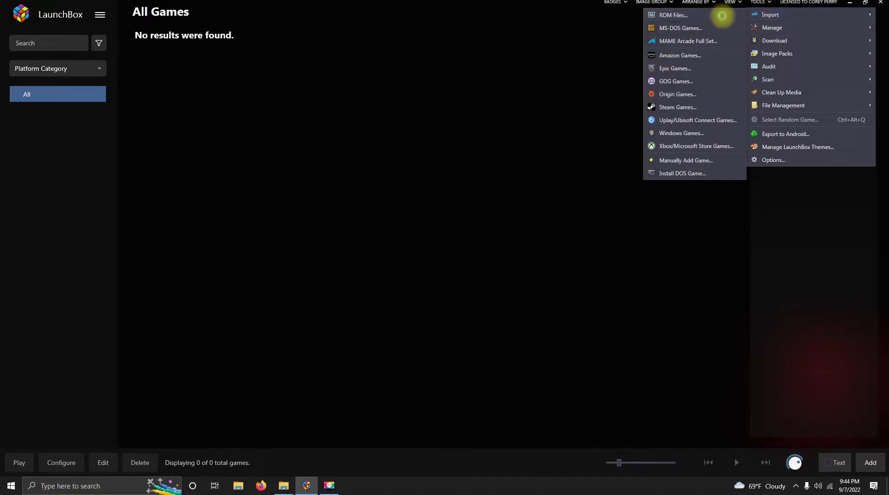
# Step: Start the ROM Files import wizard and add Desktop\Arcade\Roms as the folder to import
pyautogui.click(672, 14)
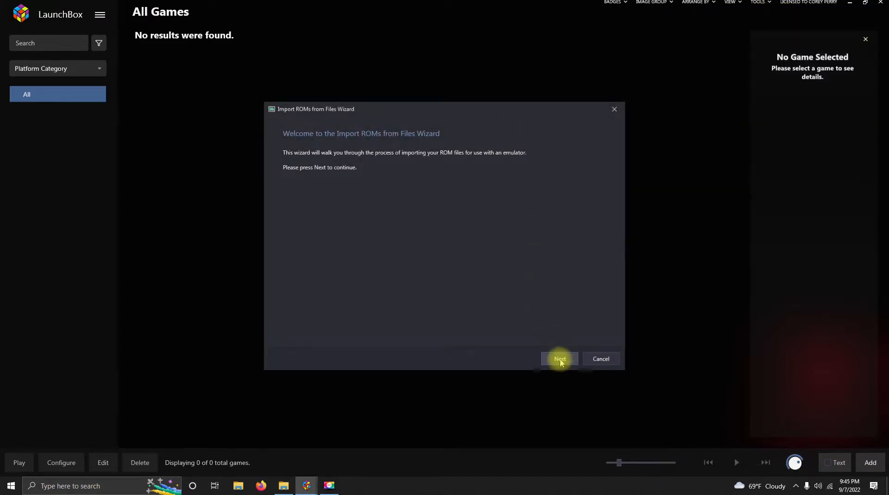
pyautogui.click(558, 358)
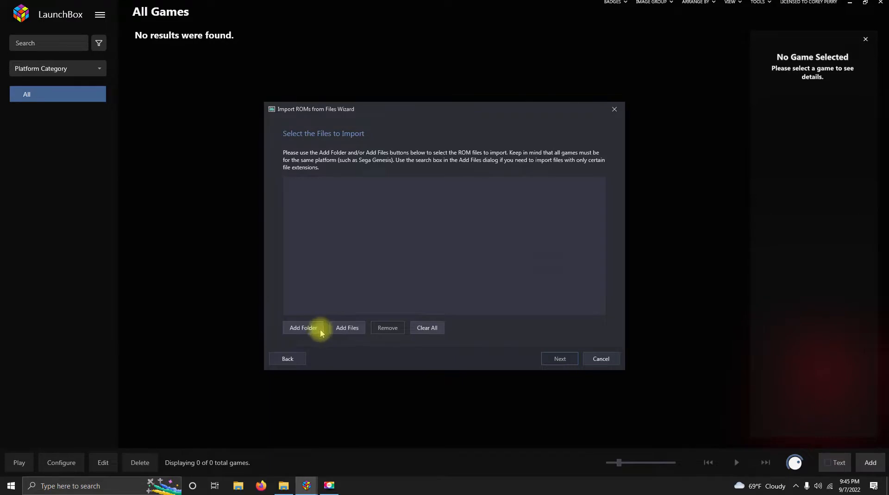
pyautogui.click(304, 328)
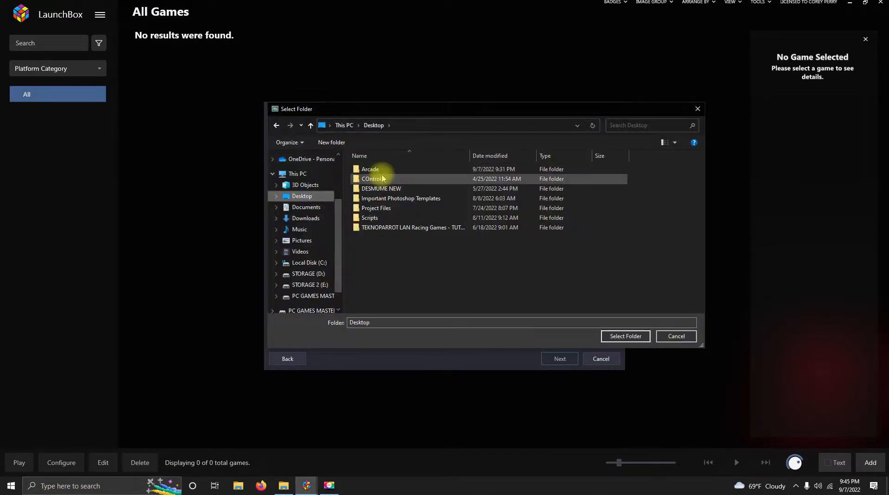
pyautogui.doubleClick(369, 168)
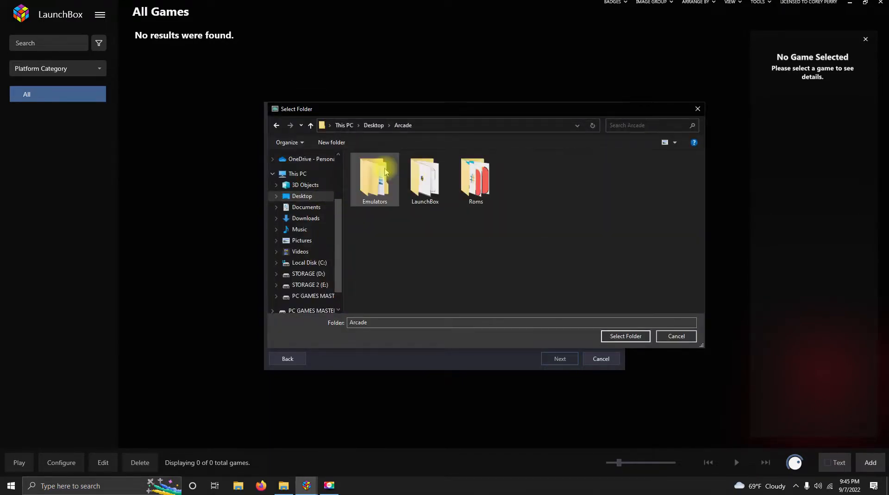
pyautogui.click(475, 179)
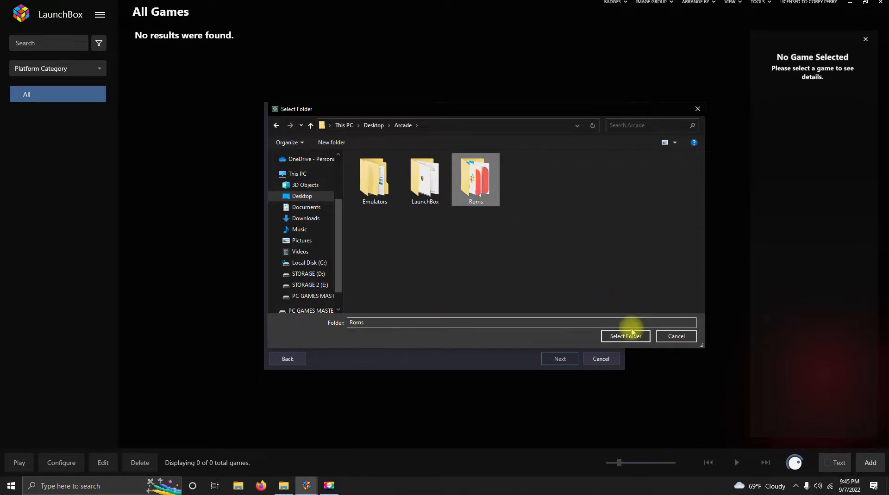
pyautogui.click(625, 336)
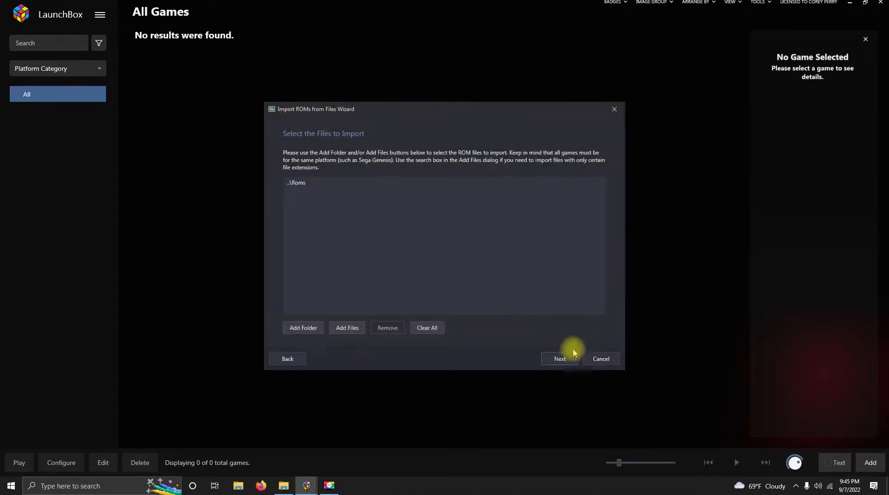
# Step: Set the platform to Nintendo Switch and accept Ryujinx as its emulator
pyautogui.click(560, 358)
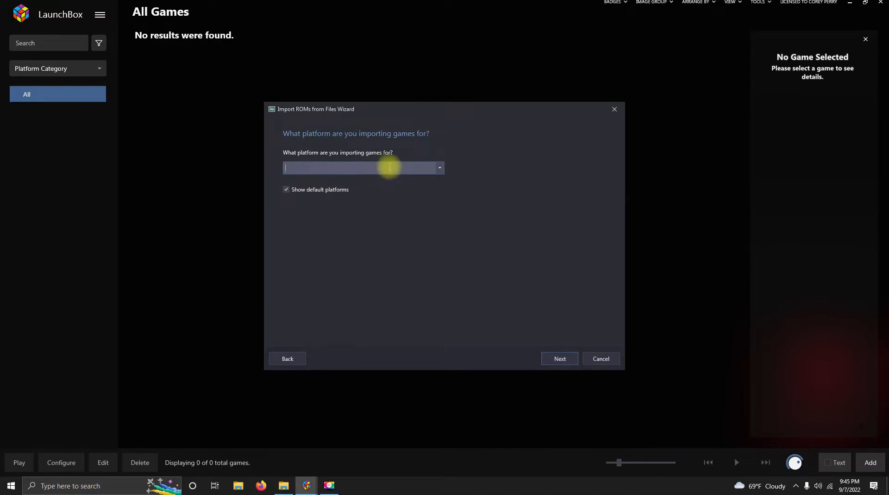
pyautogui.write('Nintendo Switch')
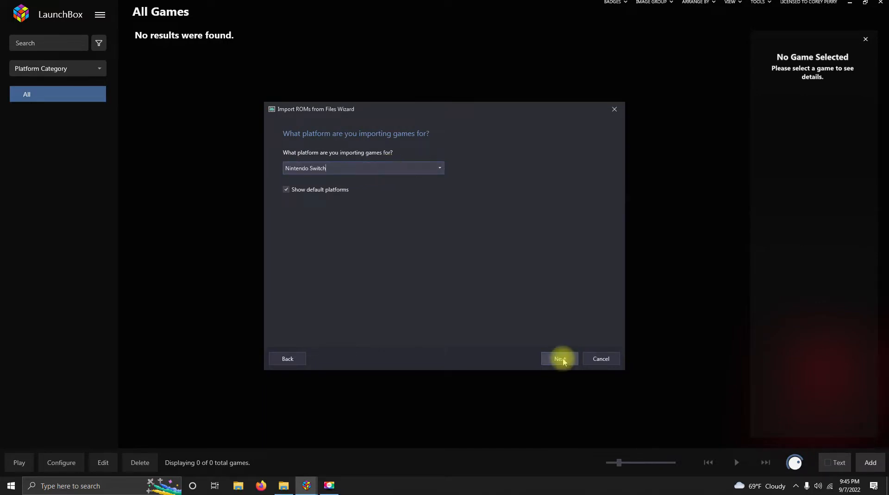
pyautogui.click(559, 358)
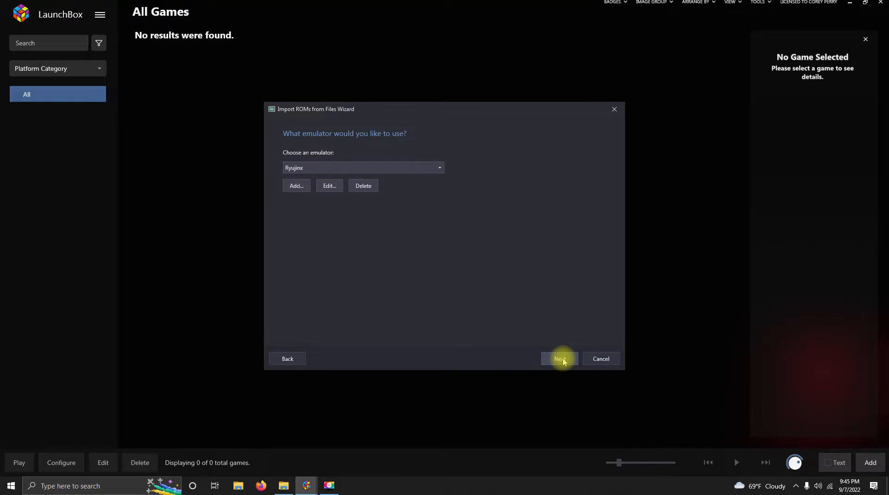
pyautogui.click(560, 358)
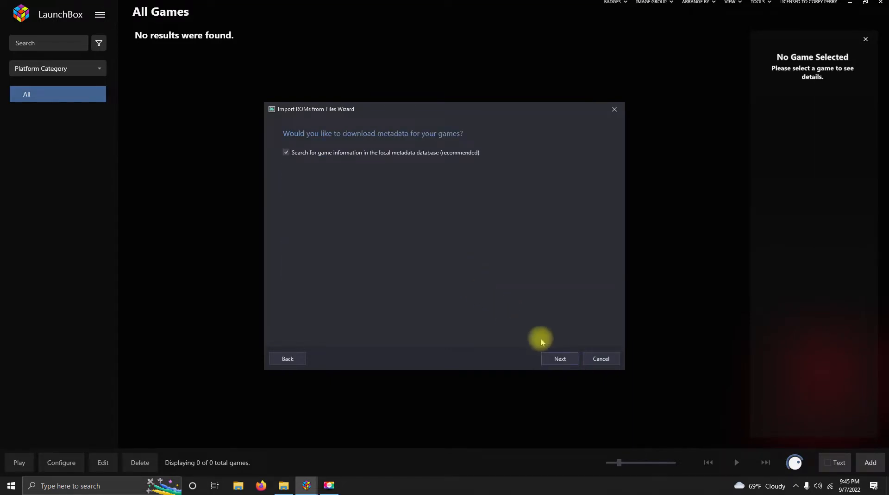
# Step: Accept default metadata, images, EmuMovies and import options, then finish importing the three games
pyautogui.click(559, 359)
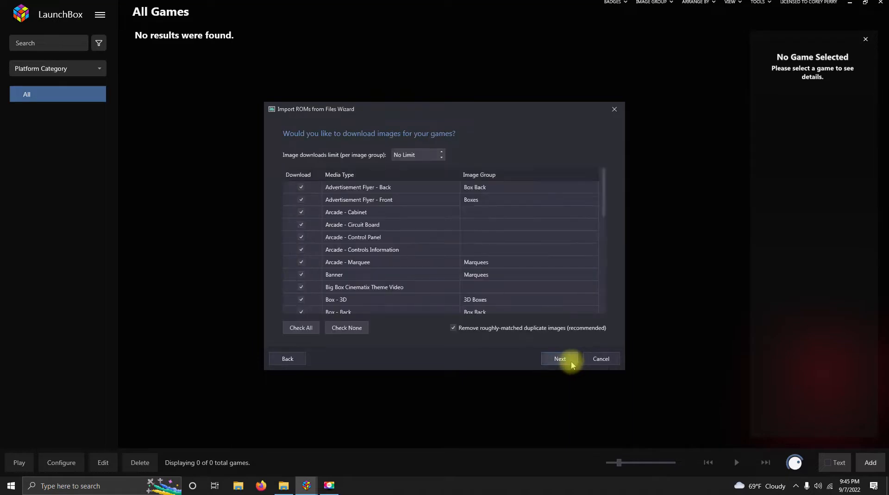
pyautogui.click(559, 358)
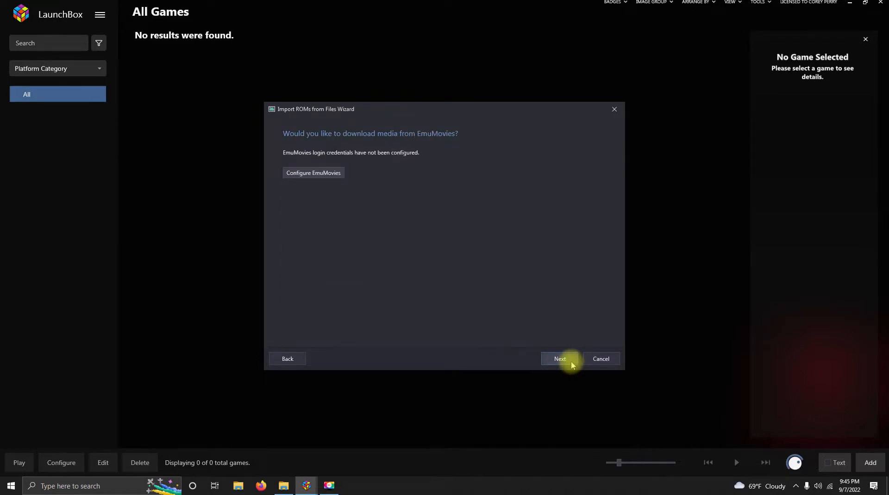
pyautogui.click(559, 359)
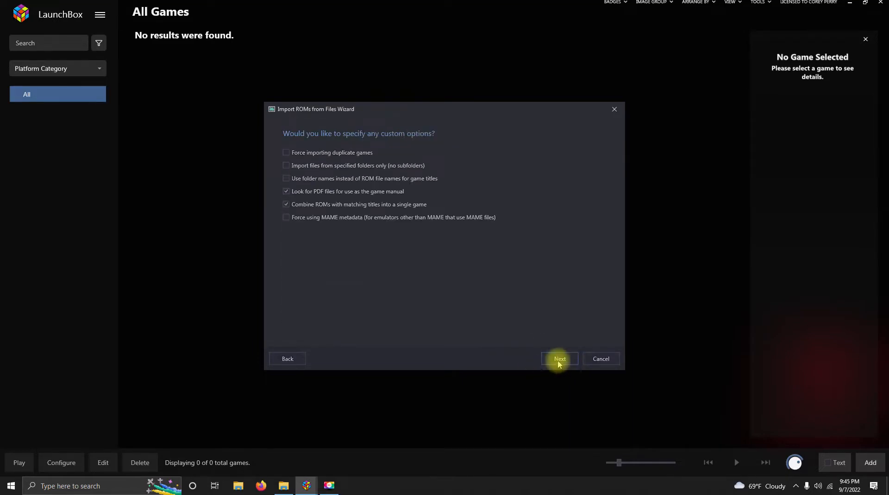
pyautogui.click(560, 358)
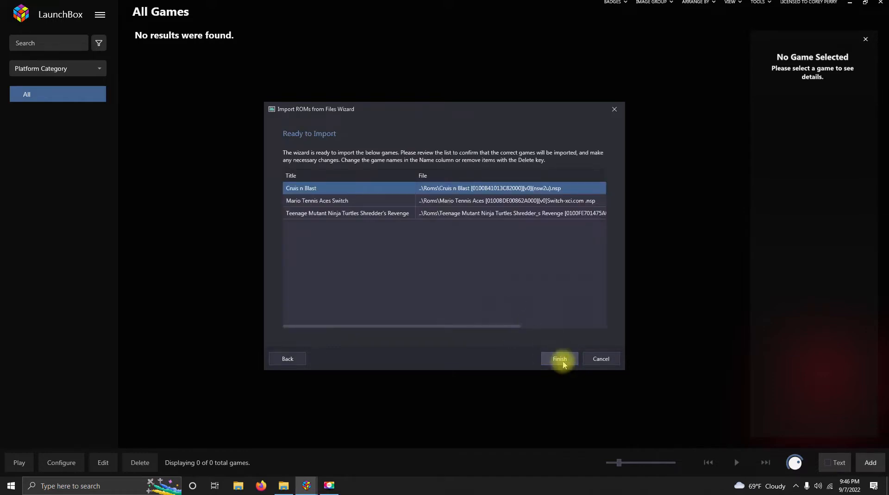
pyautogui.click(560, 358)
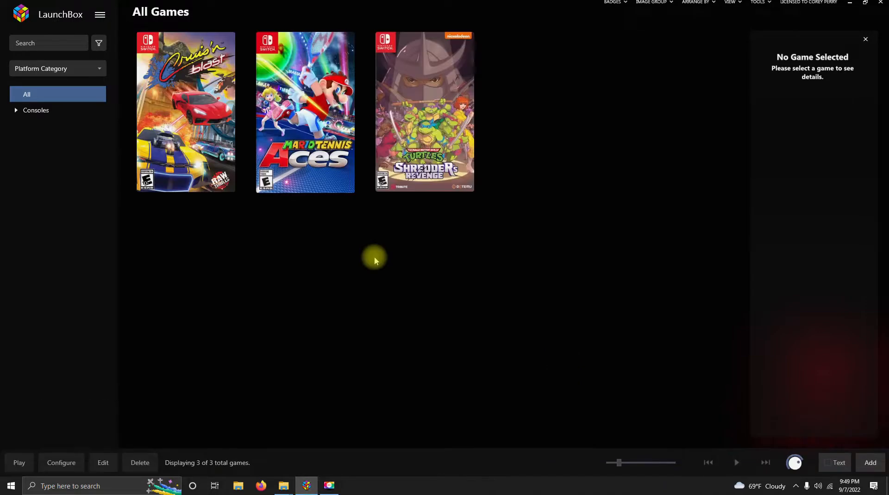